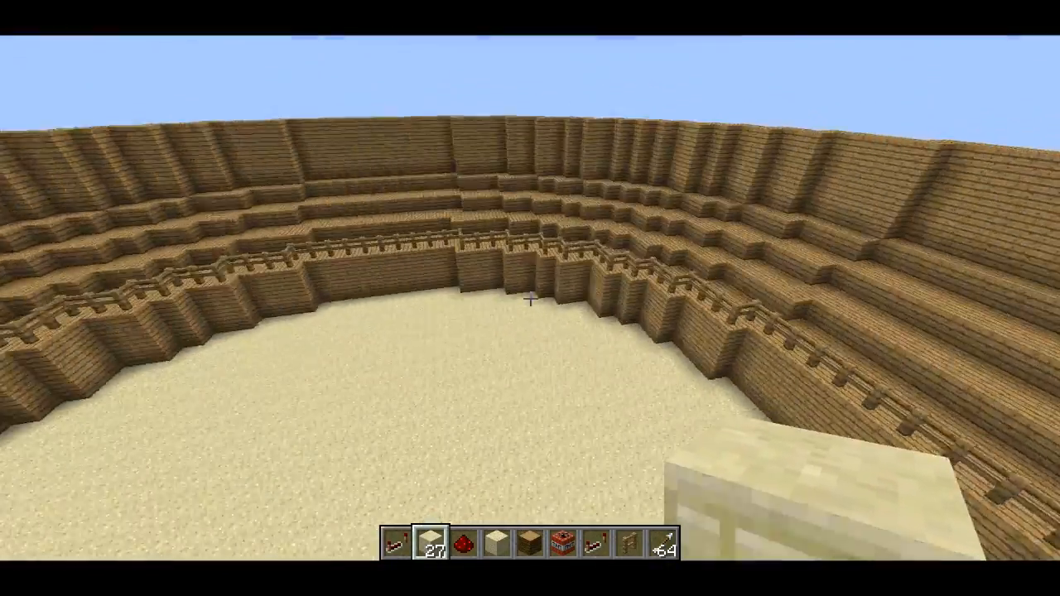
mouse_move(530, 298)
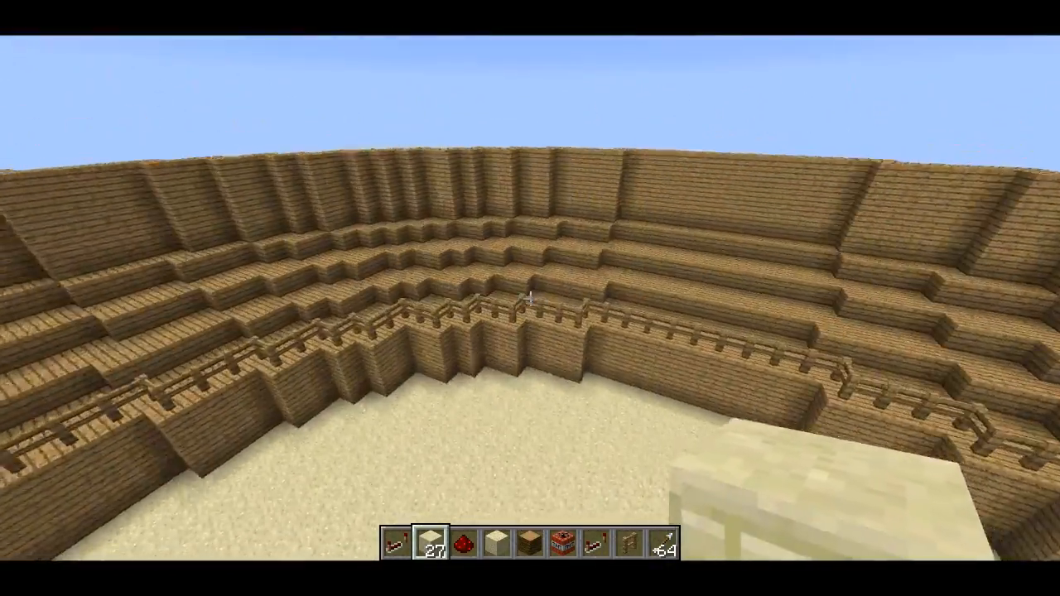
mouse_move(530, 298)
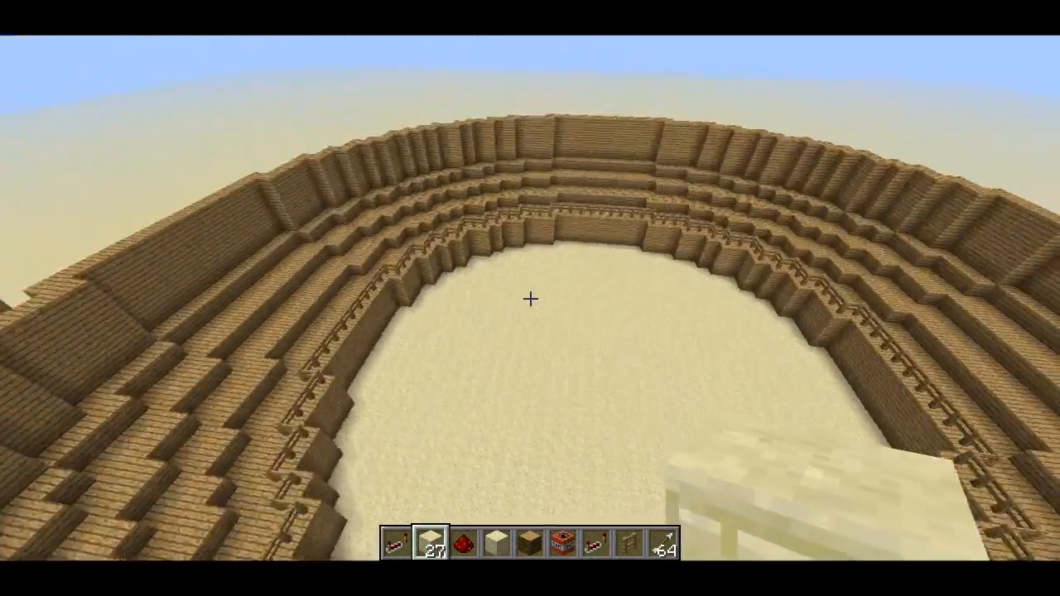
mouse_move(530, 298)
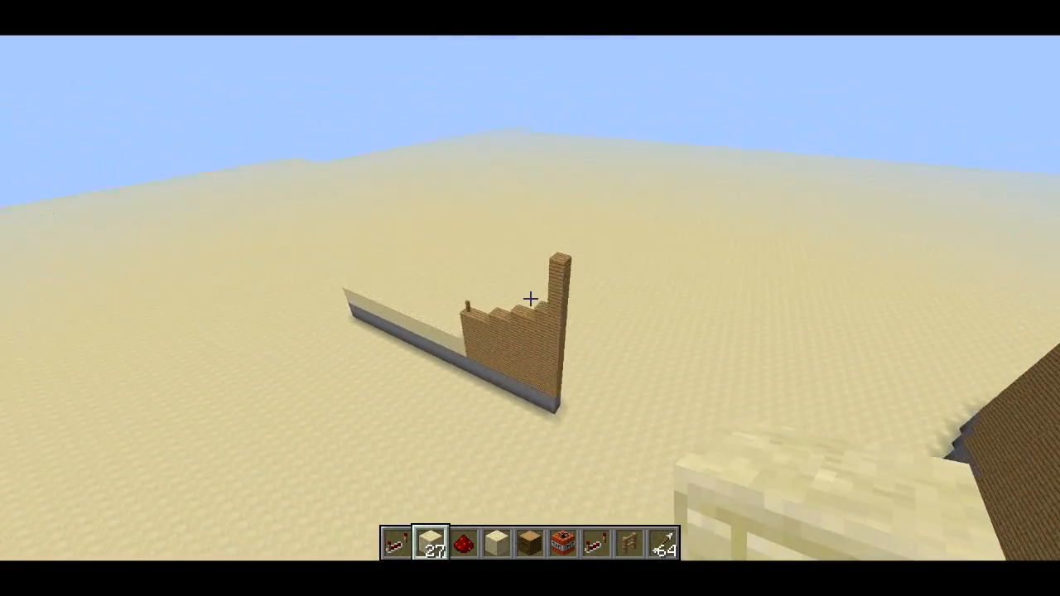
mouse_move(530, 298)
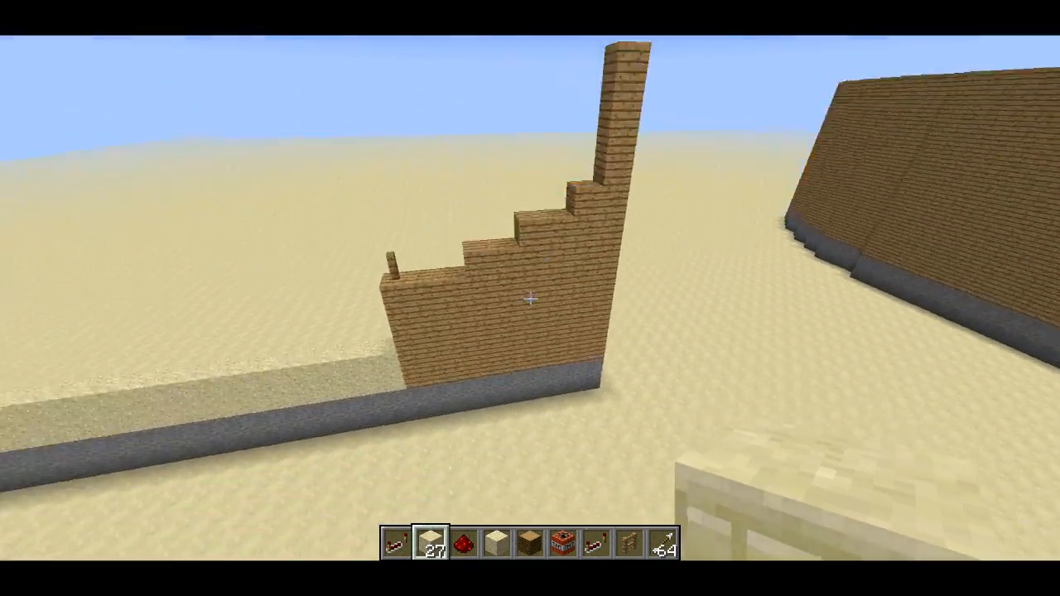
mouse_move(530, 298)
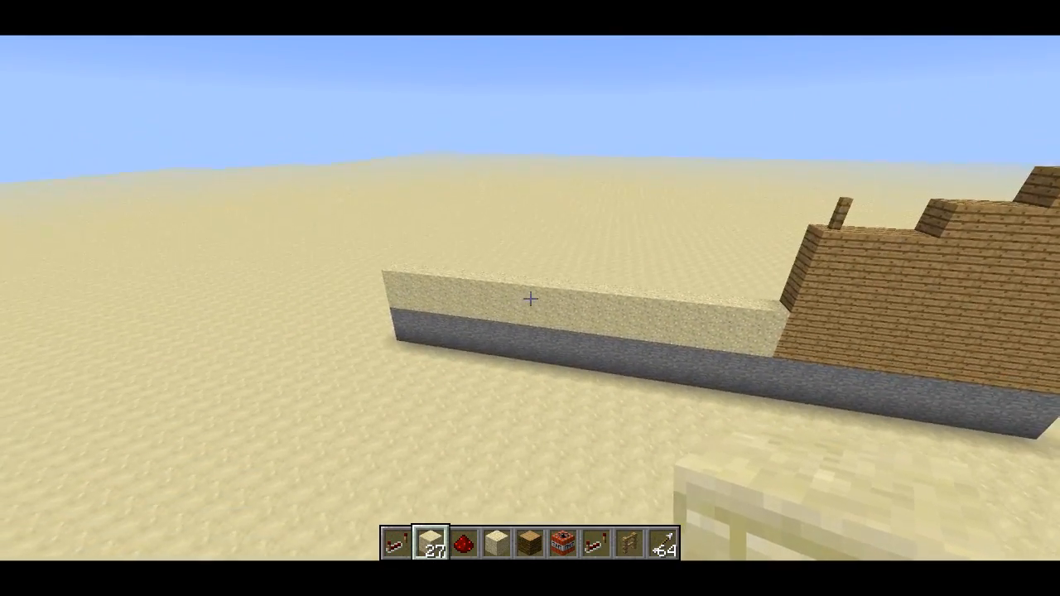
mouse_move(529, 298)
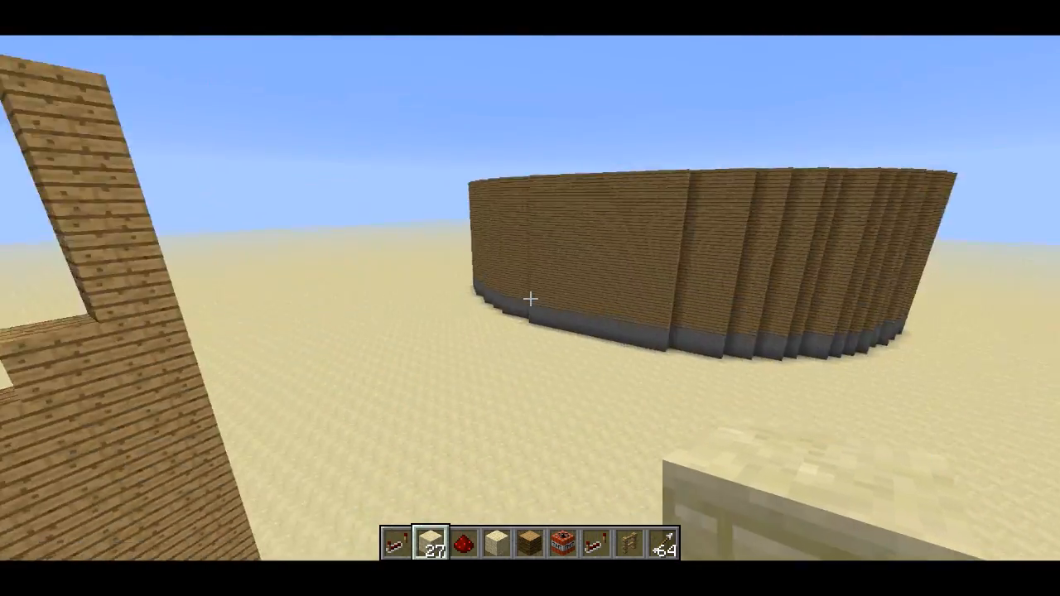
mouse_move(529, 298)
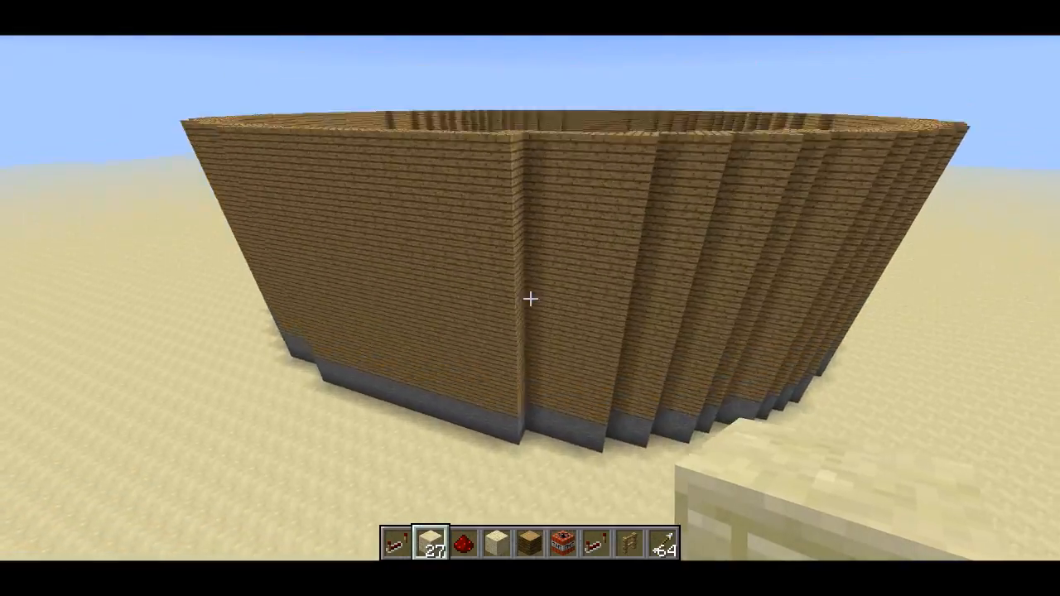
mouse_move(529, 298)
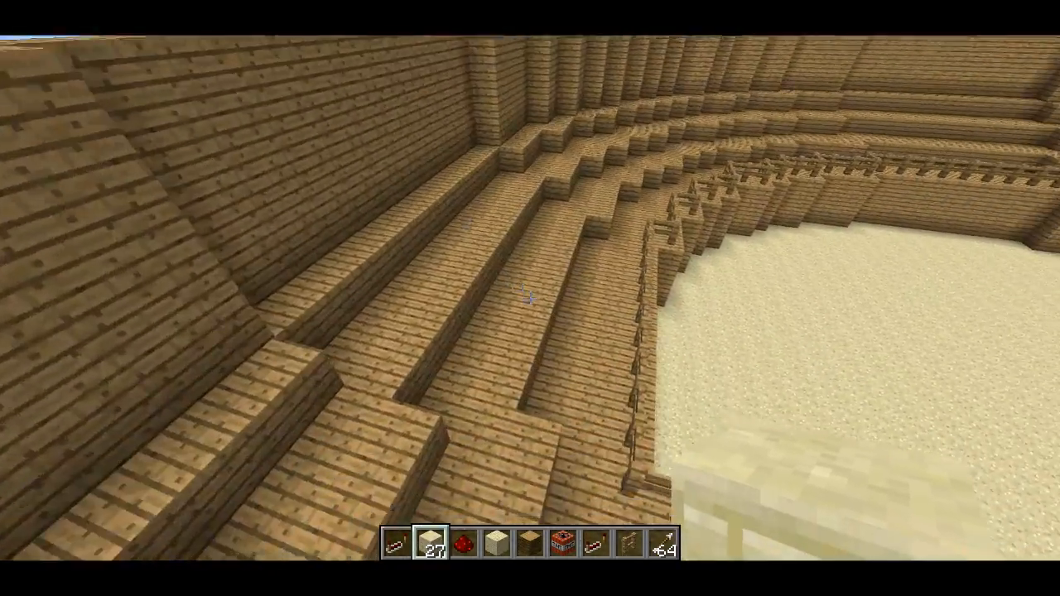
mouse_move(530, 298)
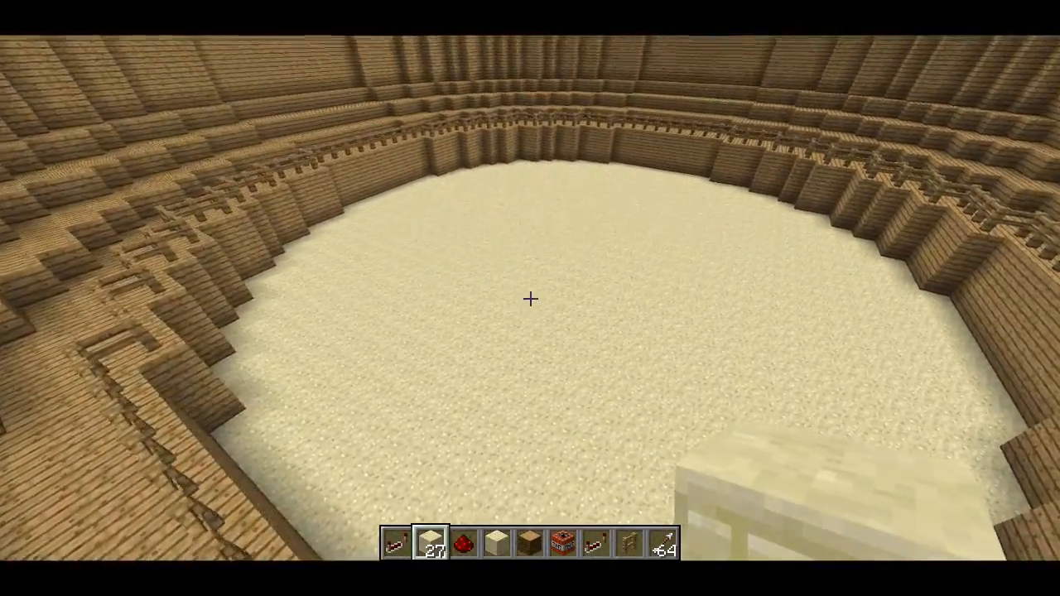
mouse_move(530, 298)
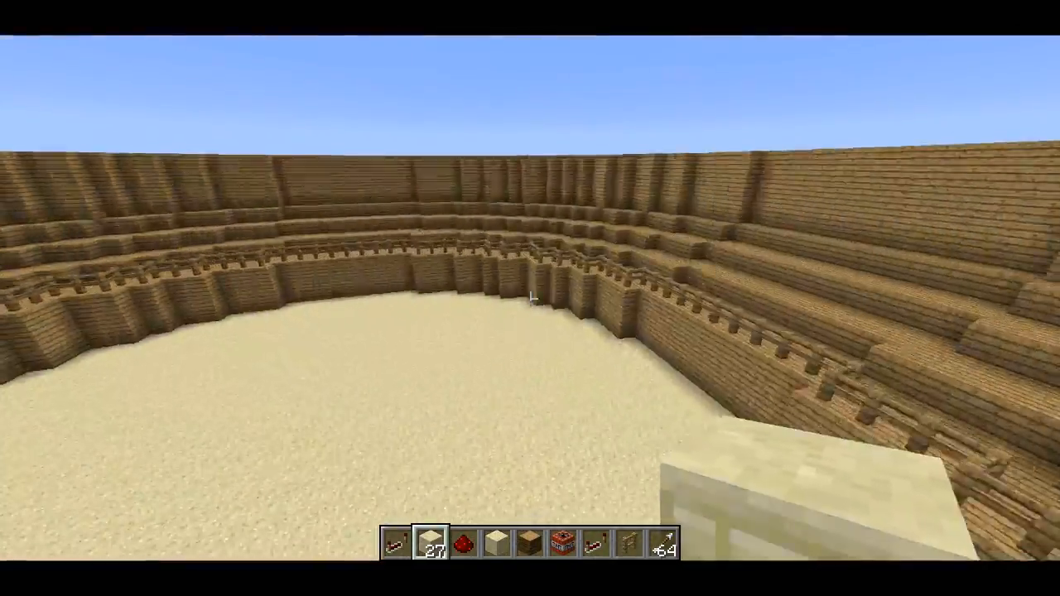
mouse_move(530, 298)
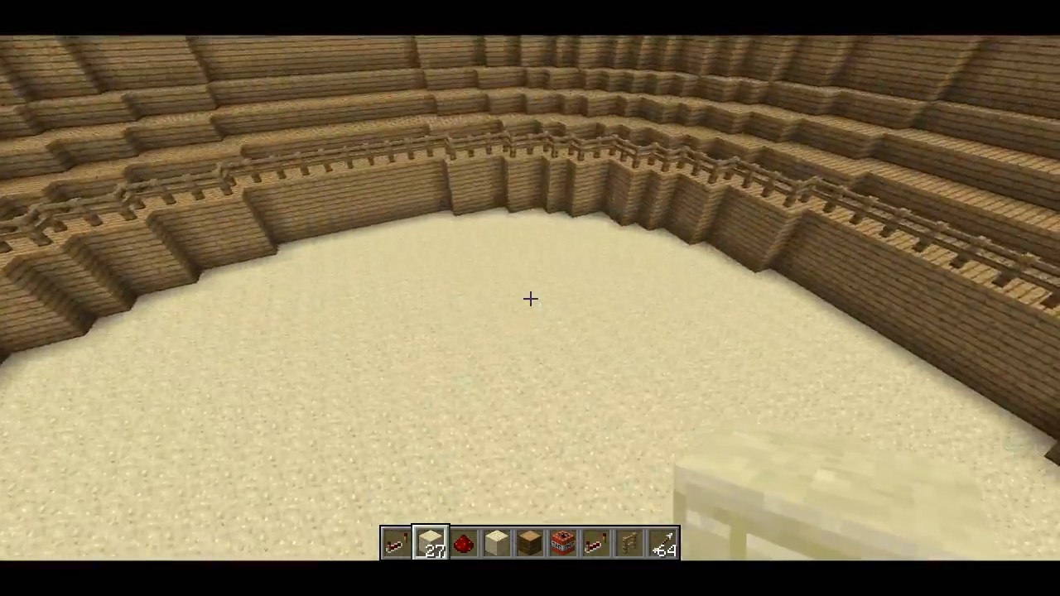
mouse_move(529, 298)
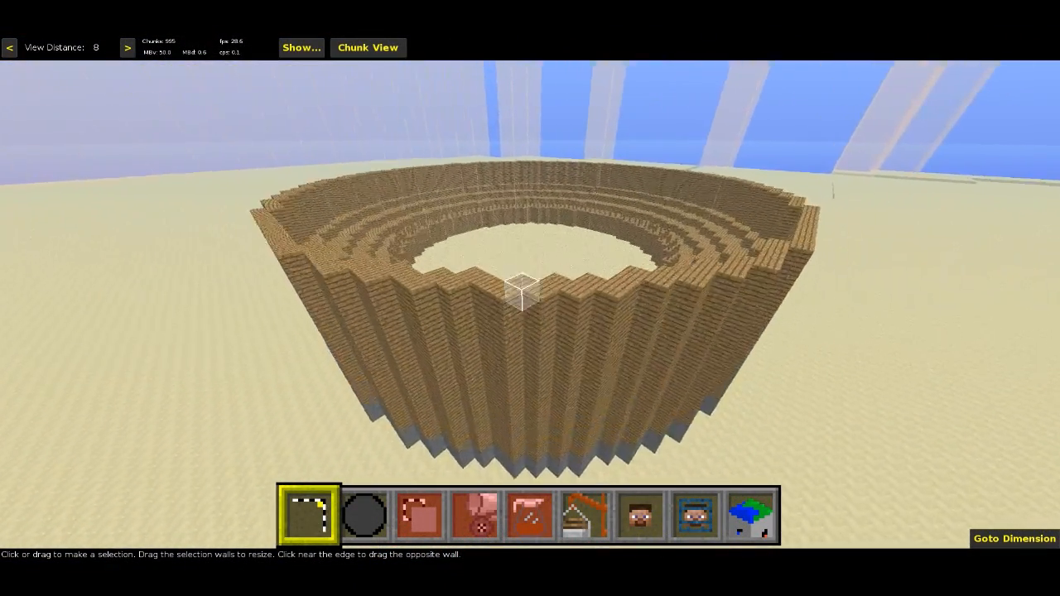
mouse_move(530, 298)
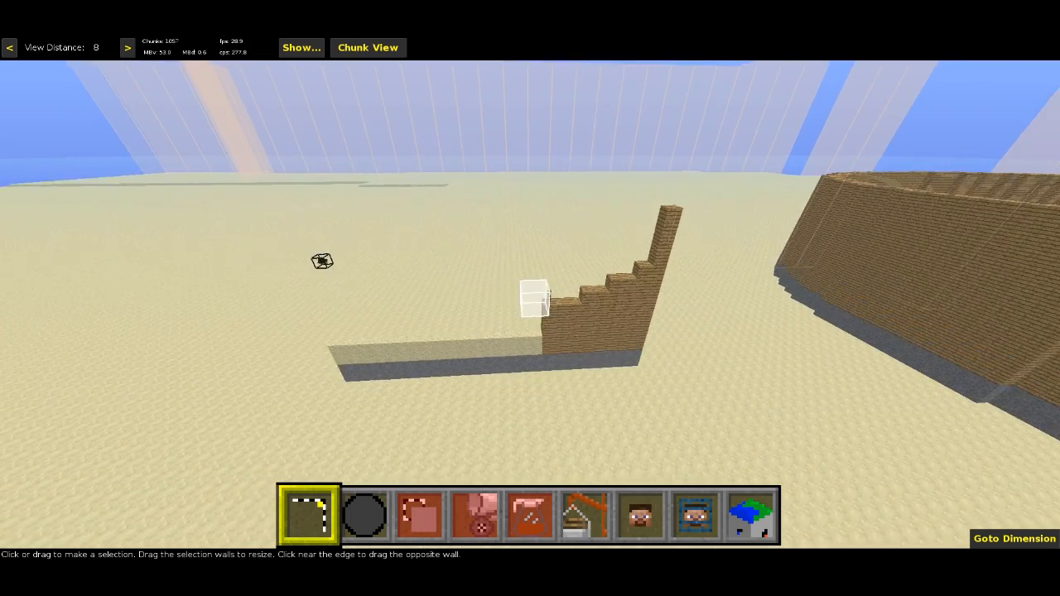
- Begin marking a selection region around the wooden seating slice
click(540, 298)
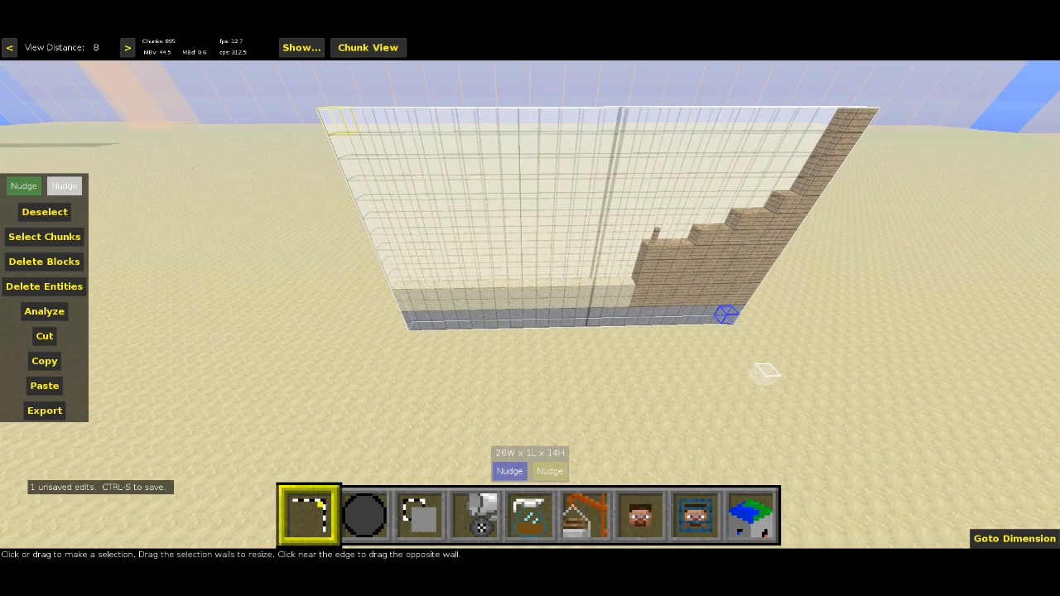
mouse_move(659, 361)
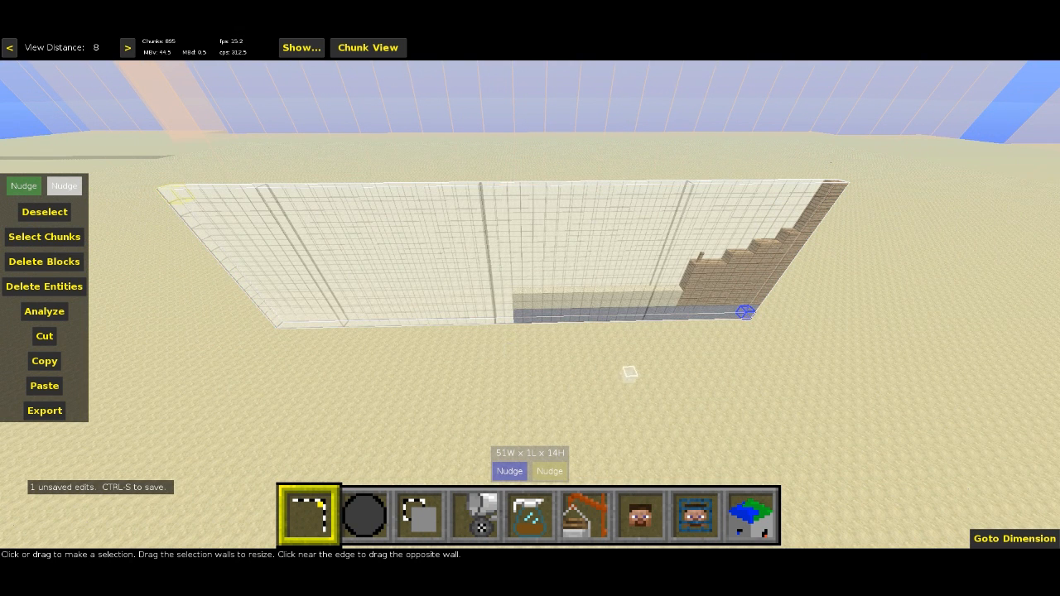
click(530, 514)
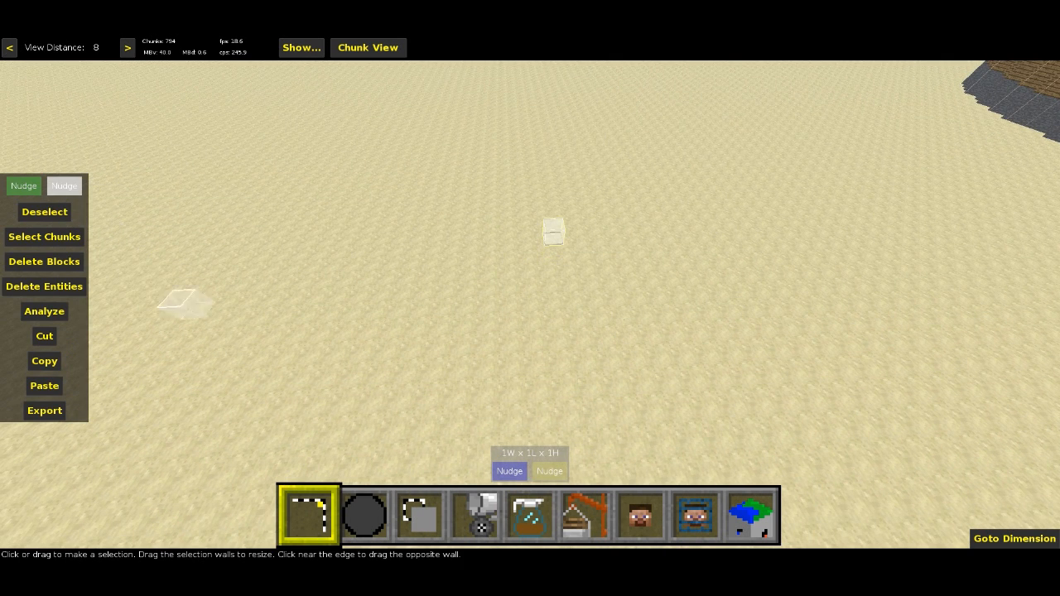
- Fill the spot with a Block of Diamond and stretch the selection into a long row
click(473, 517)
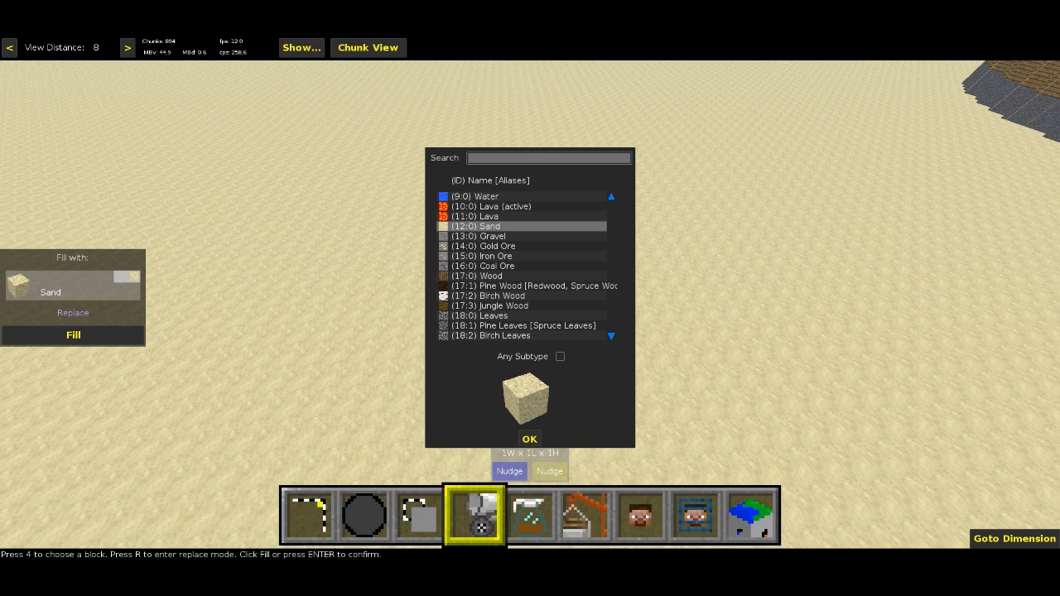
text(d)
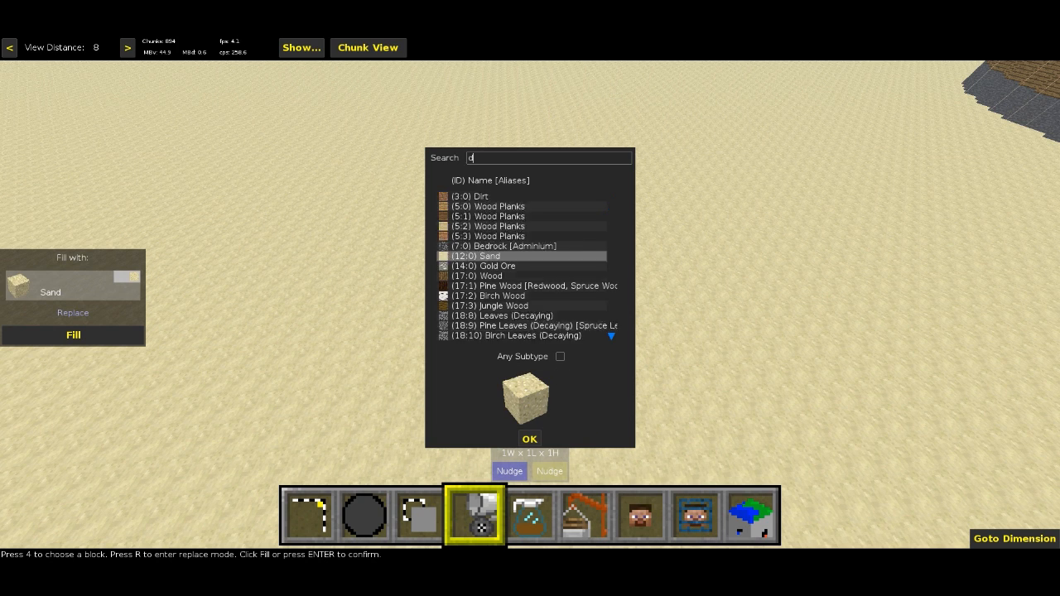
click(530, 439)
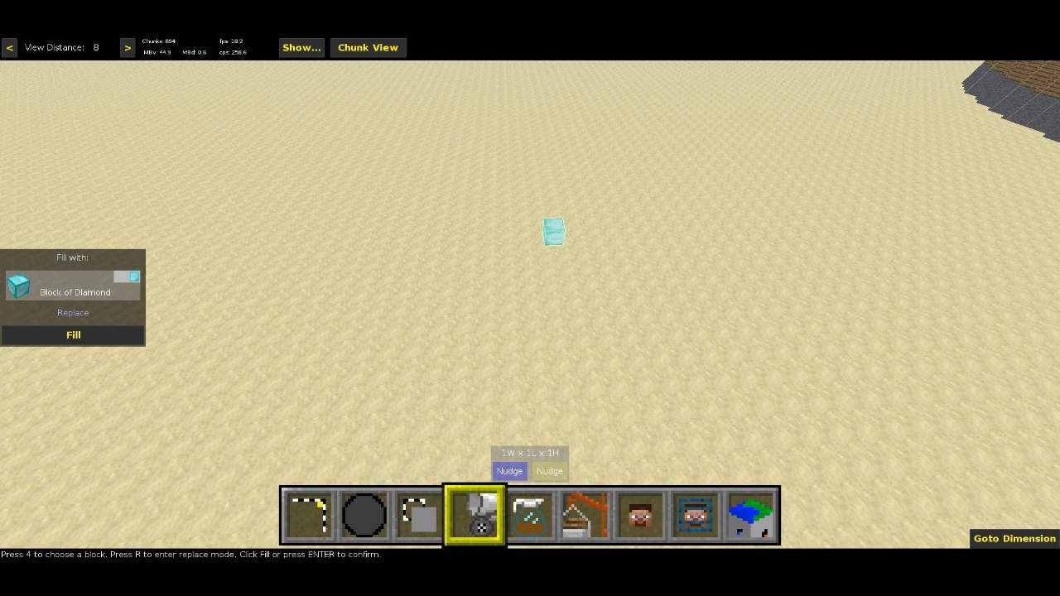
click(73, 334)
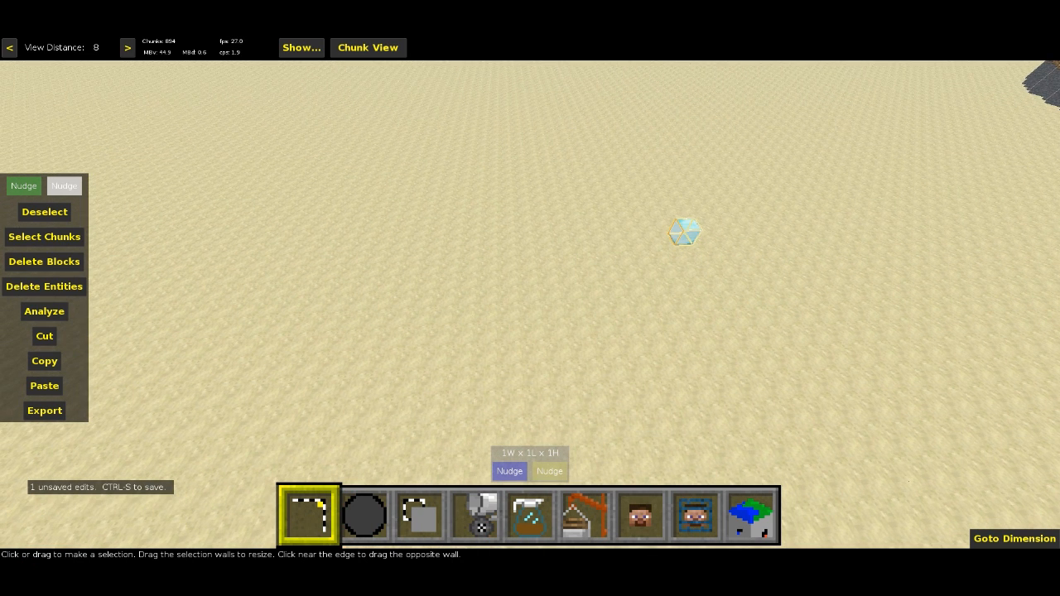
drag(685, 231, 457, 238)
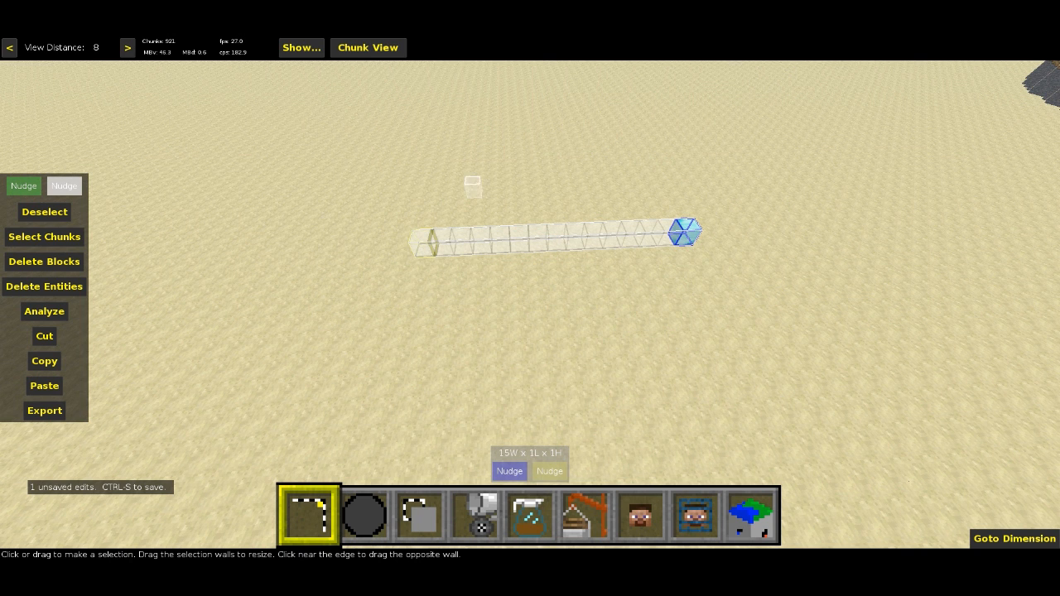
- Generate the diamond ring on the sand and start replacing its diamond blocks
click(530, 517)
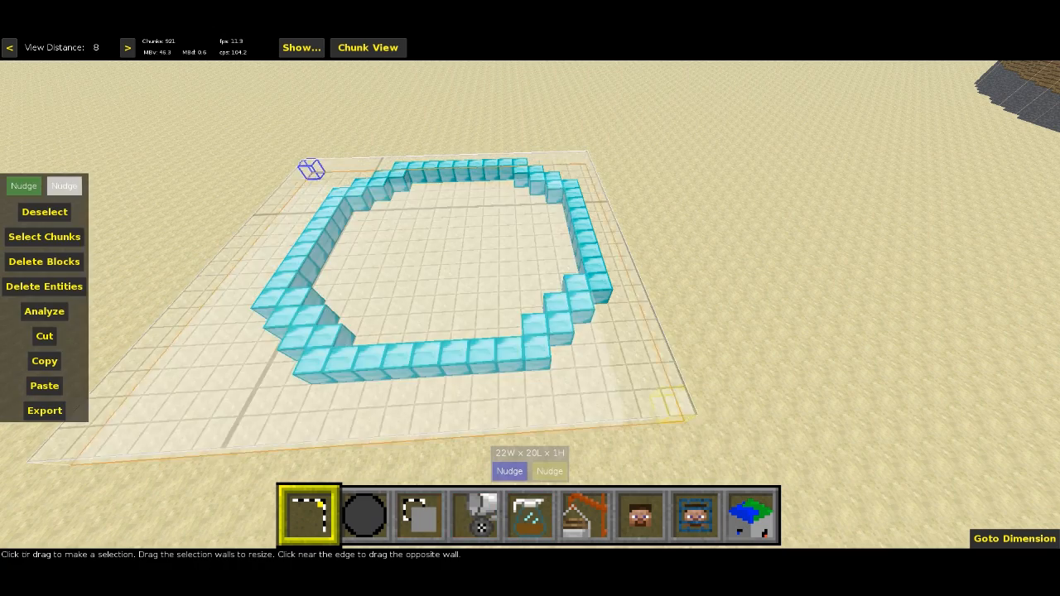
click(530, 513)
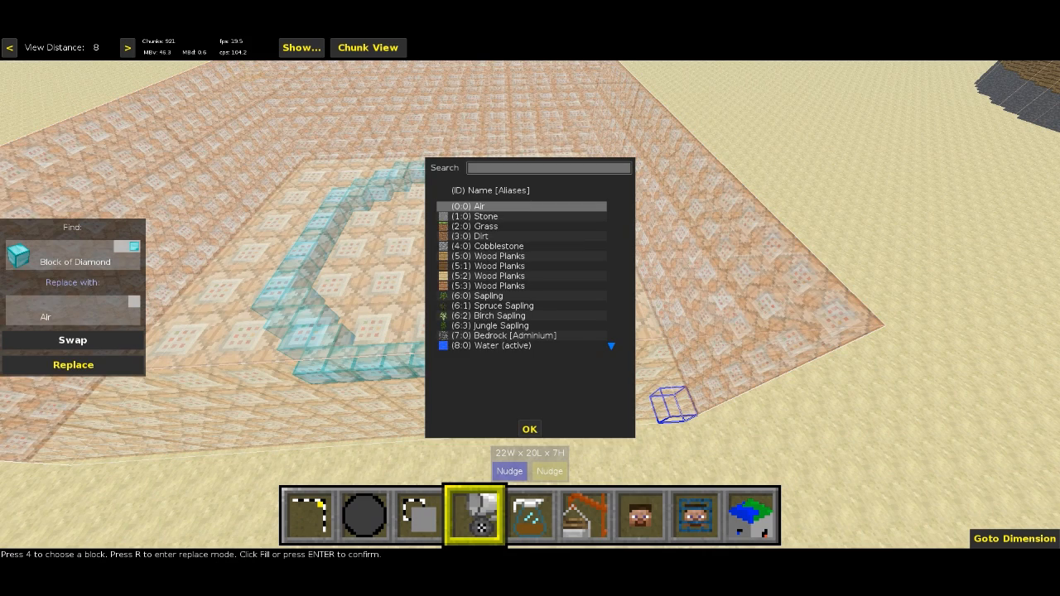
- Choose glass as the block that replaces the ring's diamond blocks
click(530, 429)
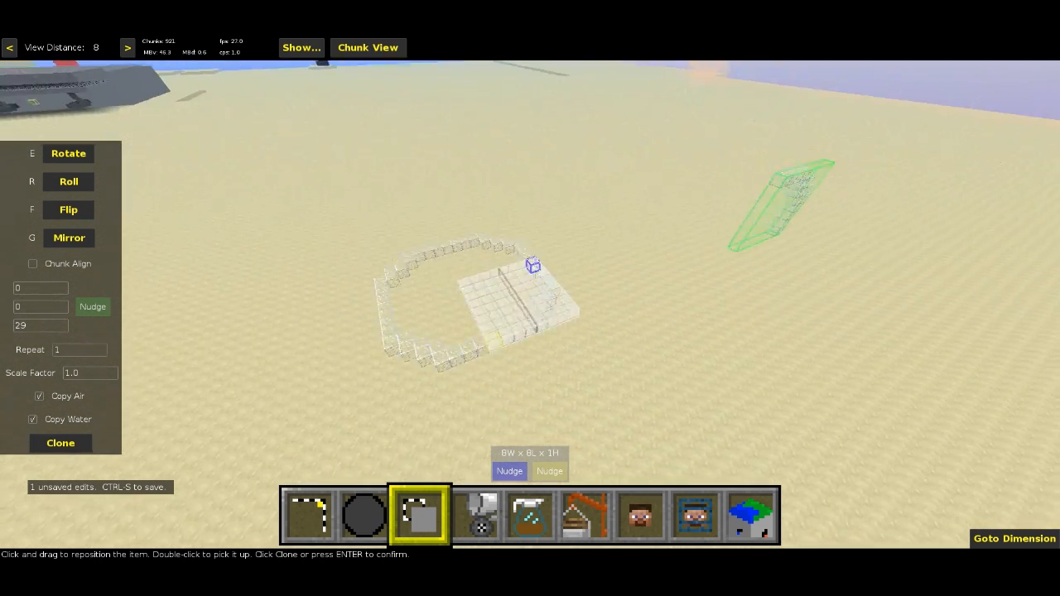
- Place the copied glass slice upright on the sand near the ring
click(68, 181)
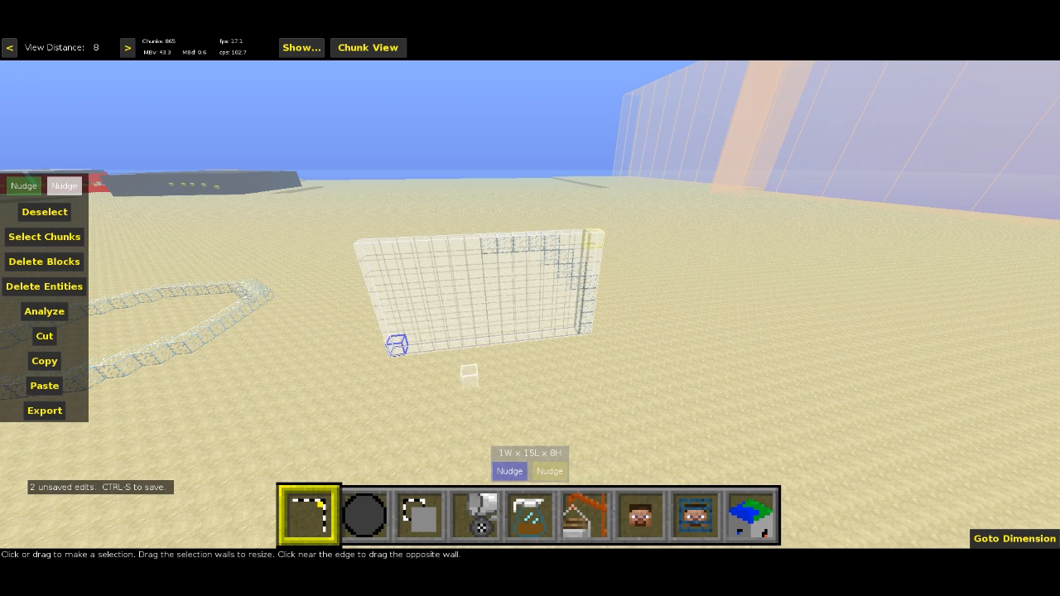
- Start applying the Createrotatedsolid filter to the glass slice
click(530, 515)
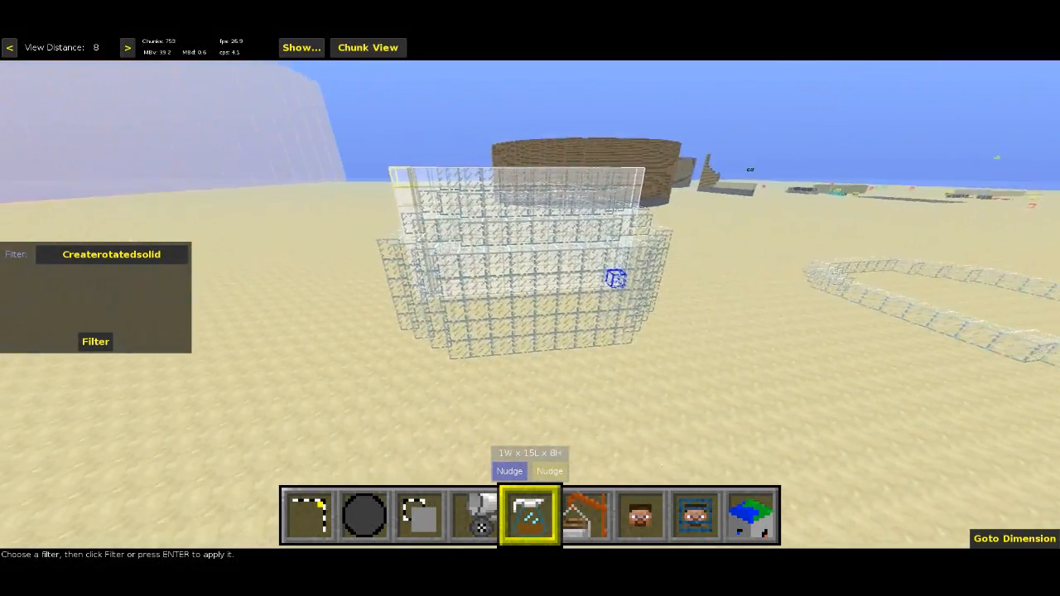
mouse_move(530, 298)
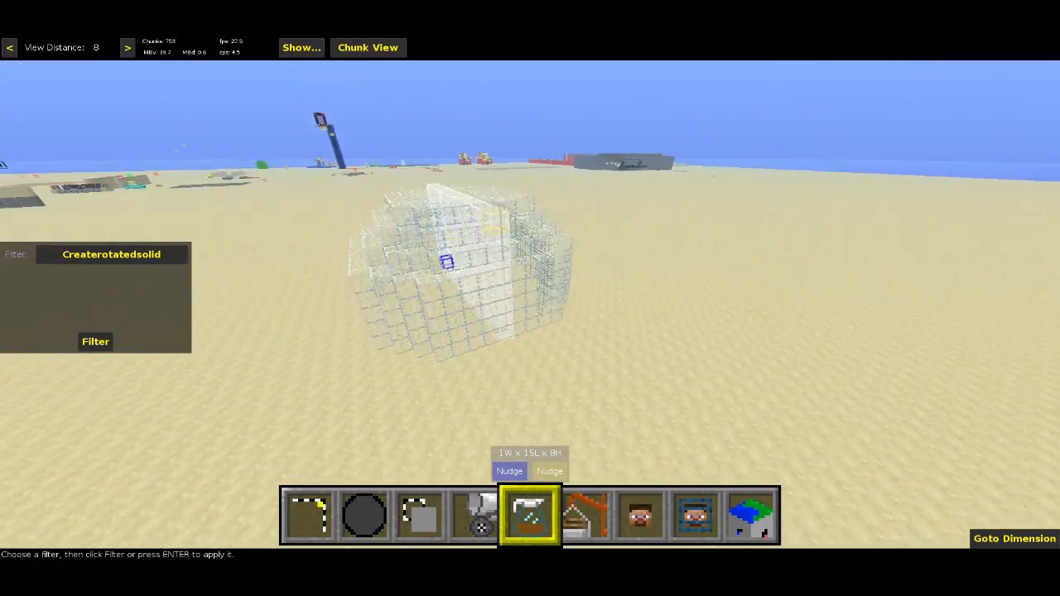